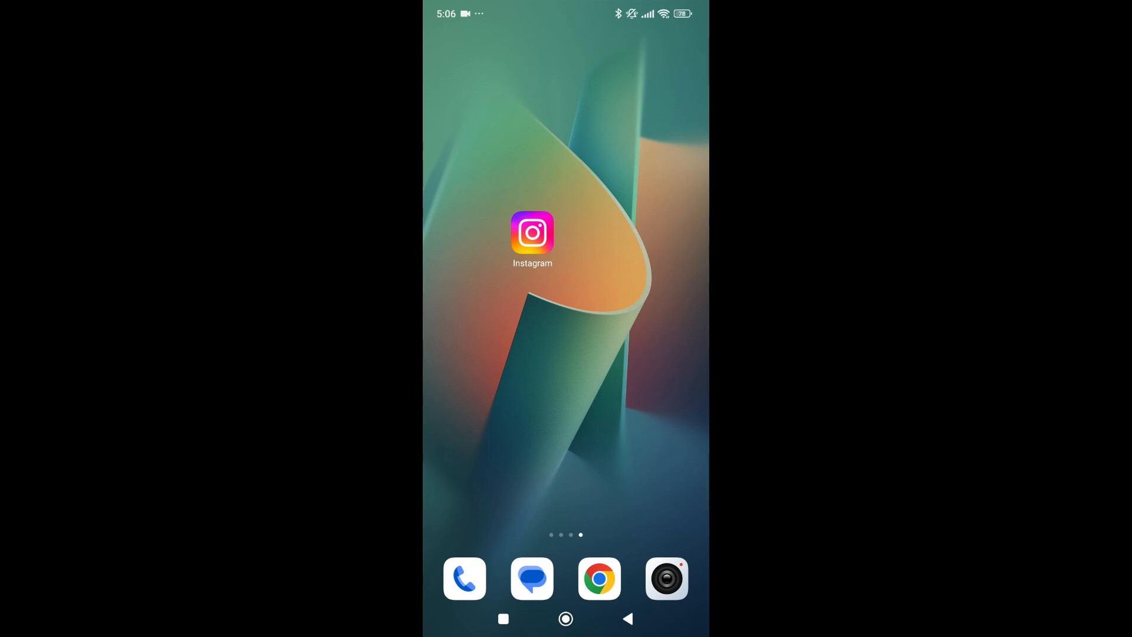
Step: Launch Instagram from the Android home screen to show the home feed
{"action": "left_click", "coordinate": [532, 232]}
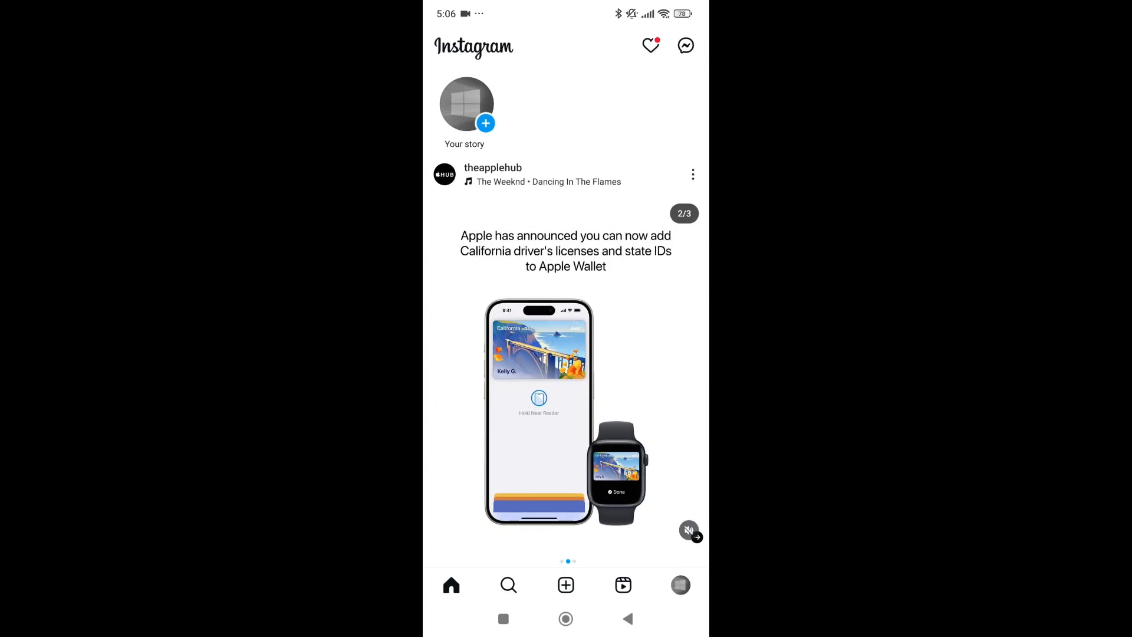
Step: Go to your profile and open the Settings and activity menu
{"action": "left_click", "coordinate": [679, 585]}
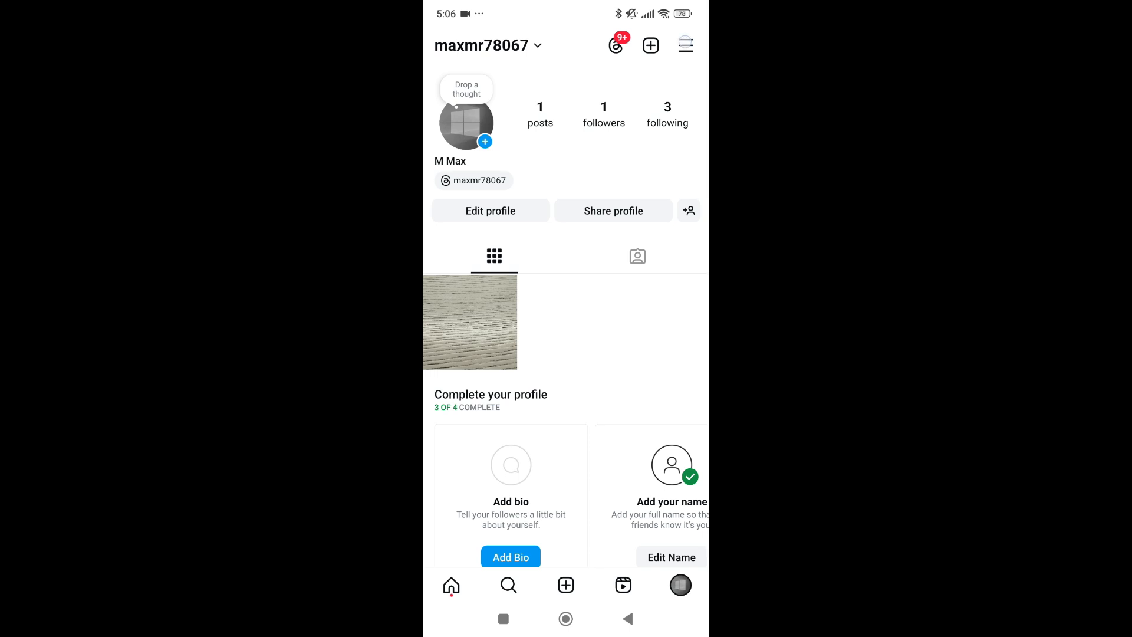
{"action": "left_click", "coordinate": [686, 45]}
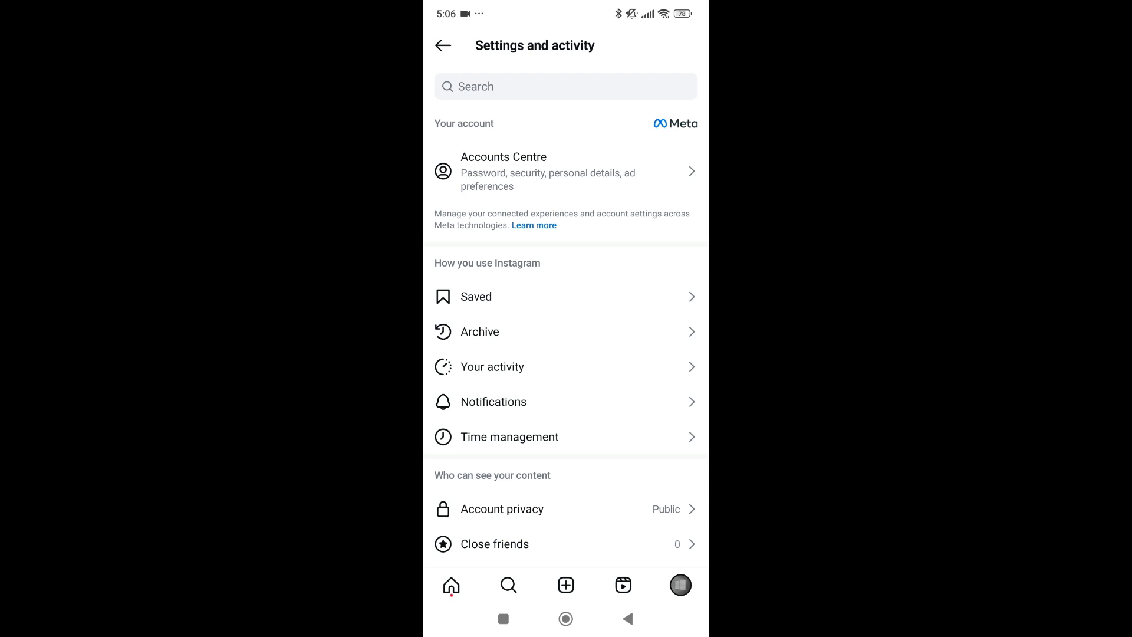
Step: Under Notifications > Messages, set Message requests push notifications to Off
{"action": "left_click", "coordinate": [493, 401]}
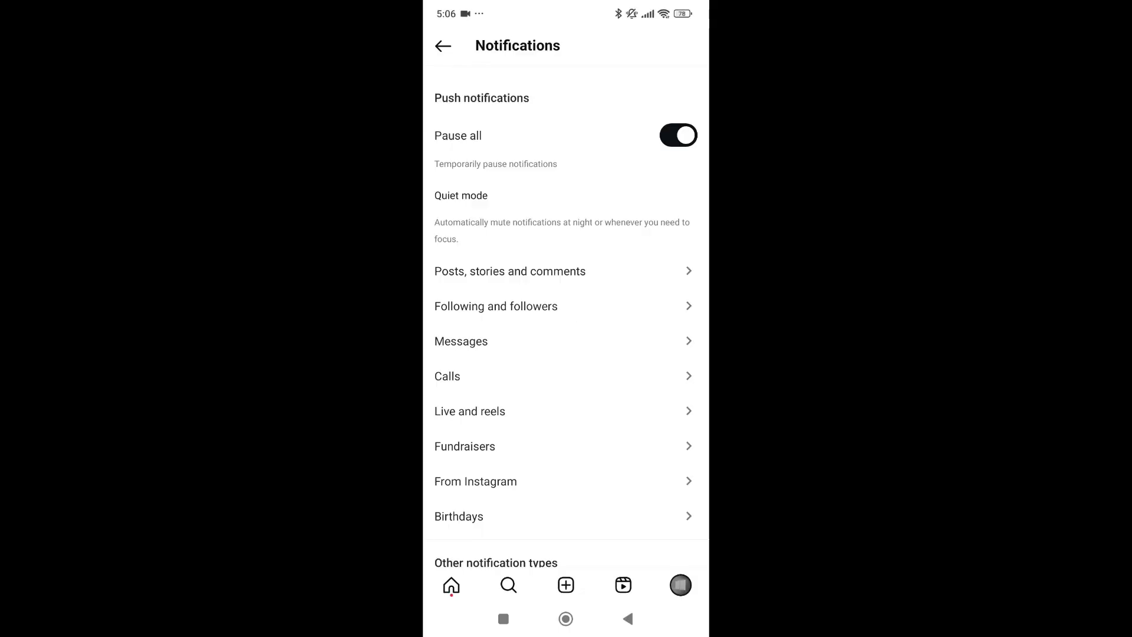
{"action": "left_click", "coordinate": [462, 341]}
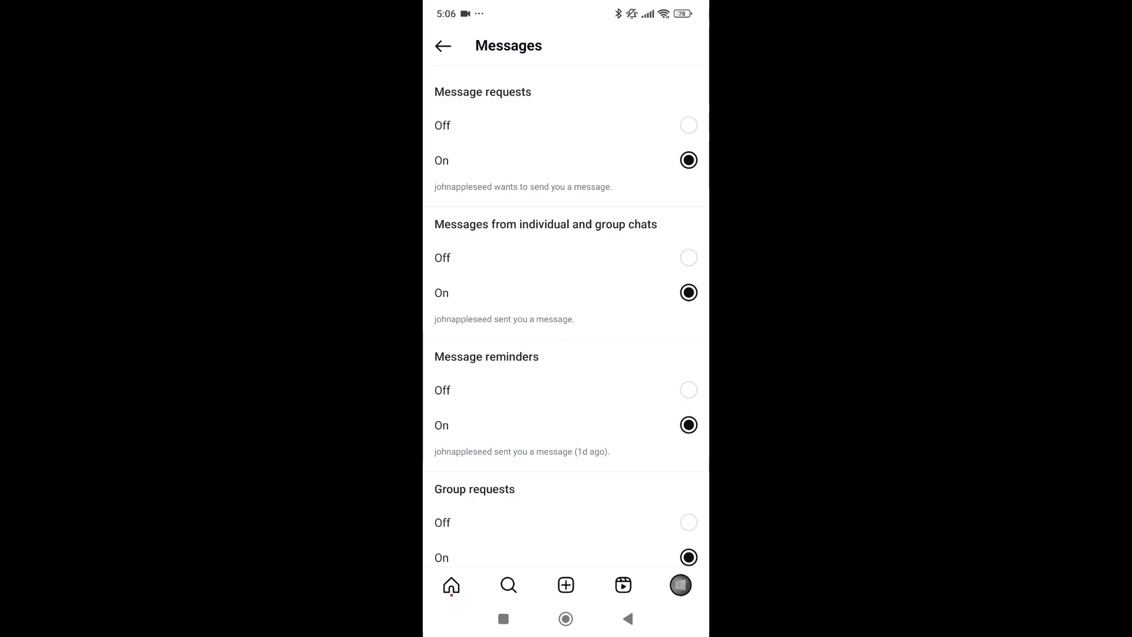
{"action": "left_click", "coordinate": [687, 125]}
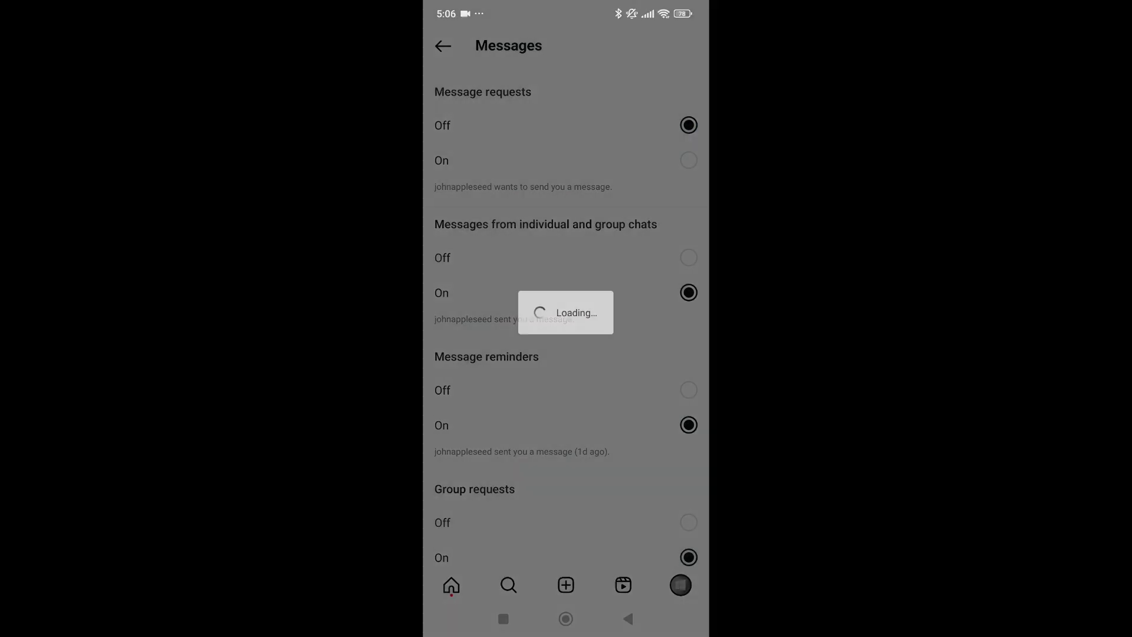